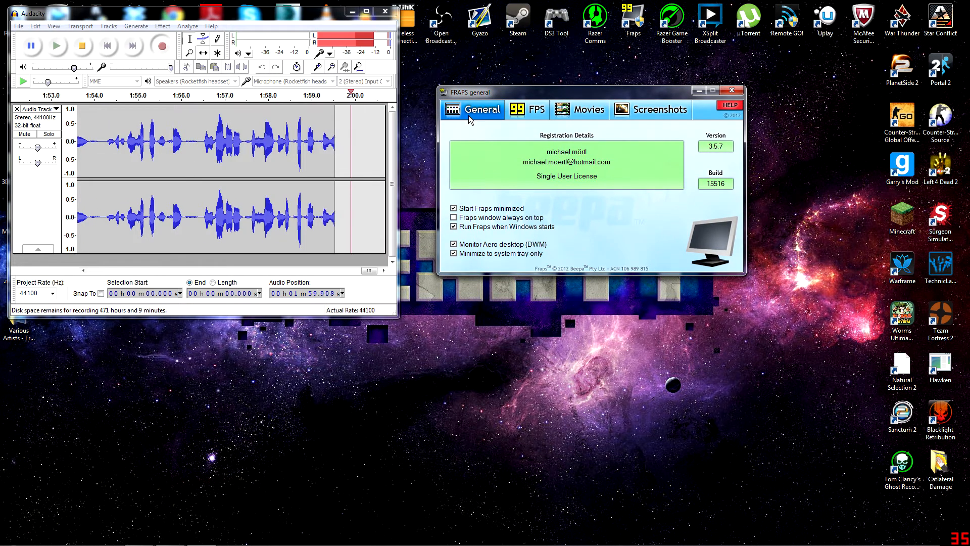
- Tour the FPS, Movies and Screenshots settings pages one after another
click(527, 109)
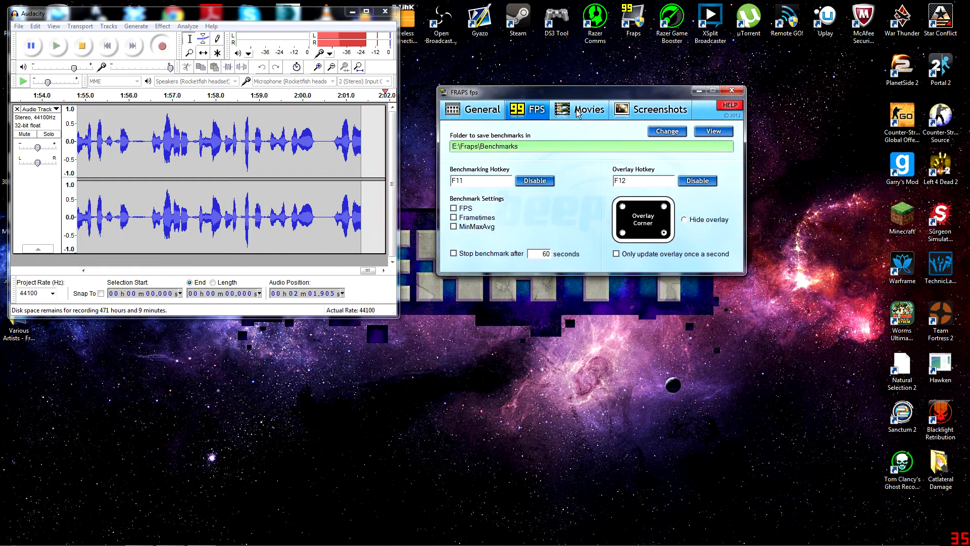
click(587, 109)
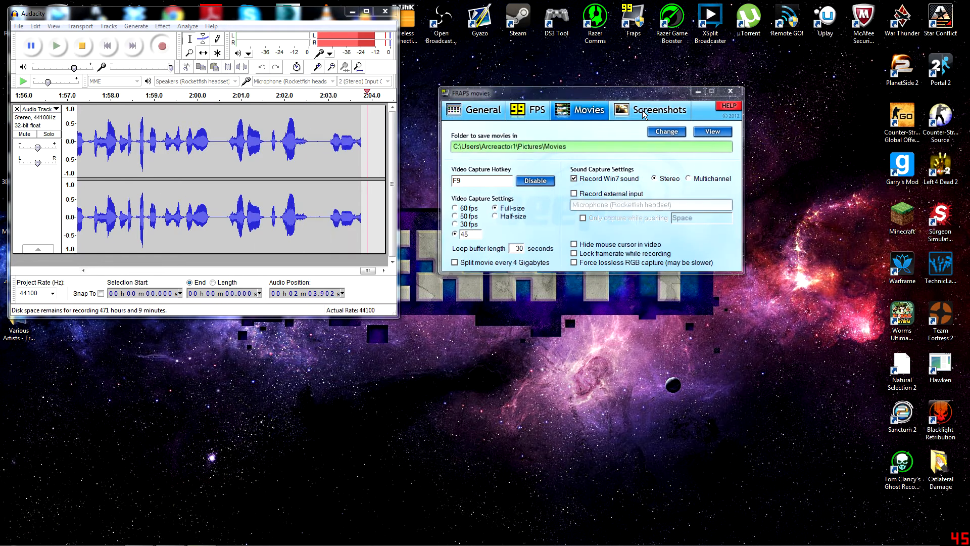
click(481, 109)
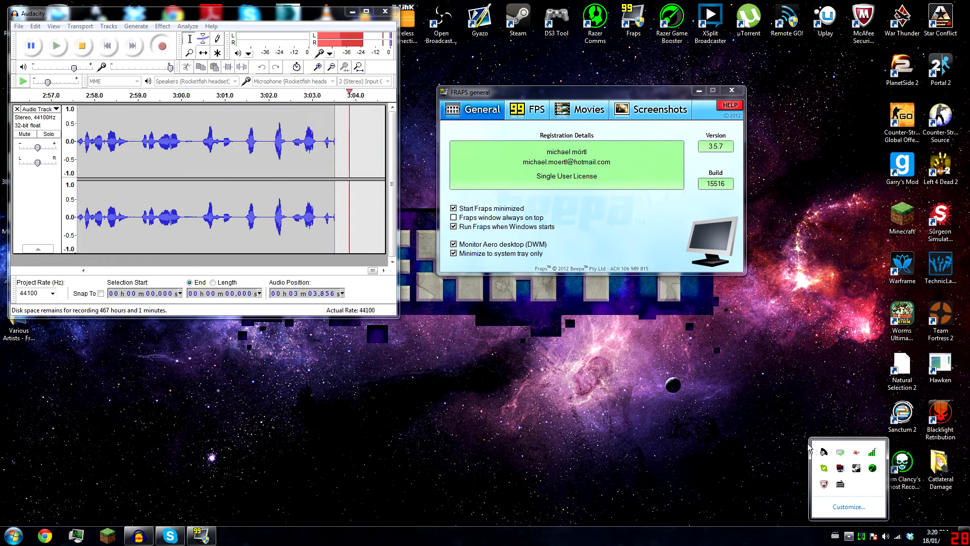
- Switch the settings window to the benchmark and overlay page
click(528, 109)
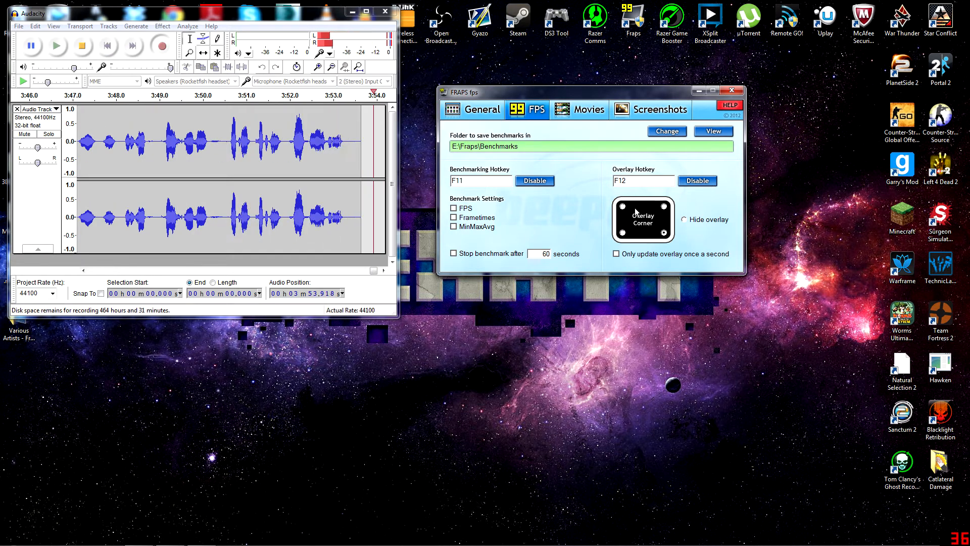
click(588, 109)
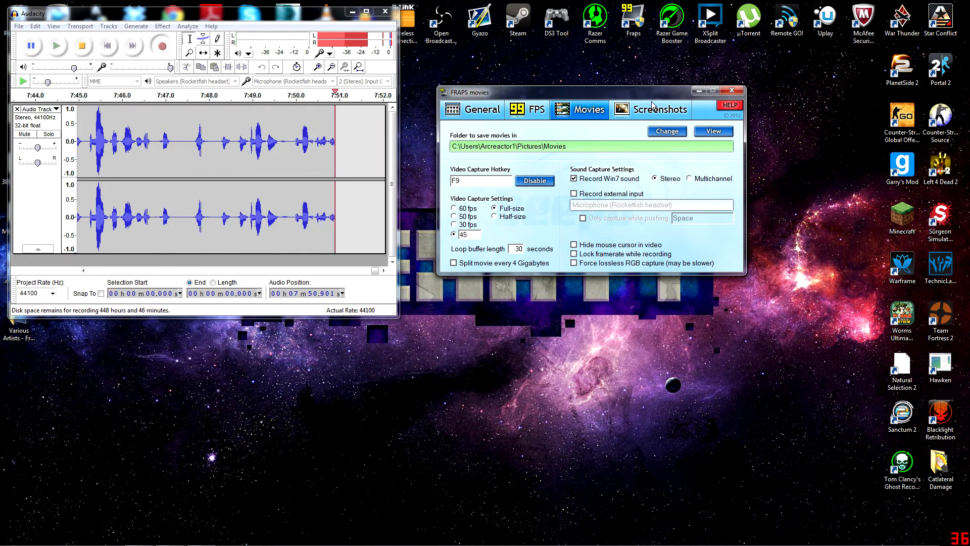
click(659, 109)
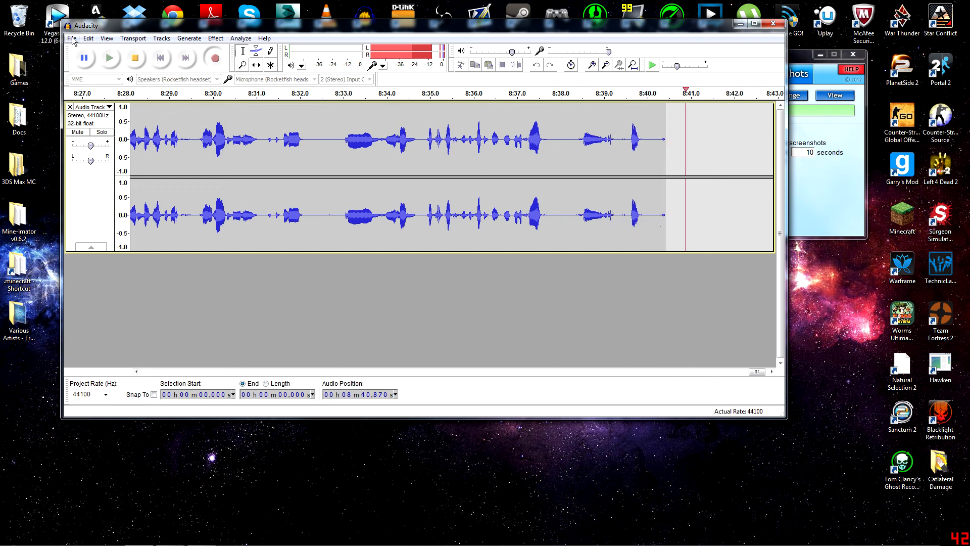
- Show Audacity's View menu with its zoom and track-collapse options
click(106, 37)
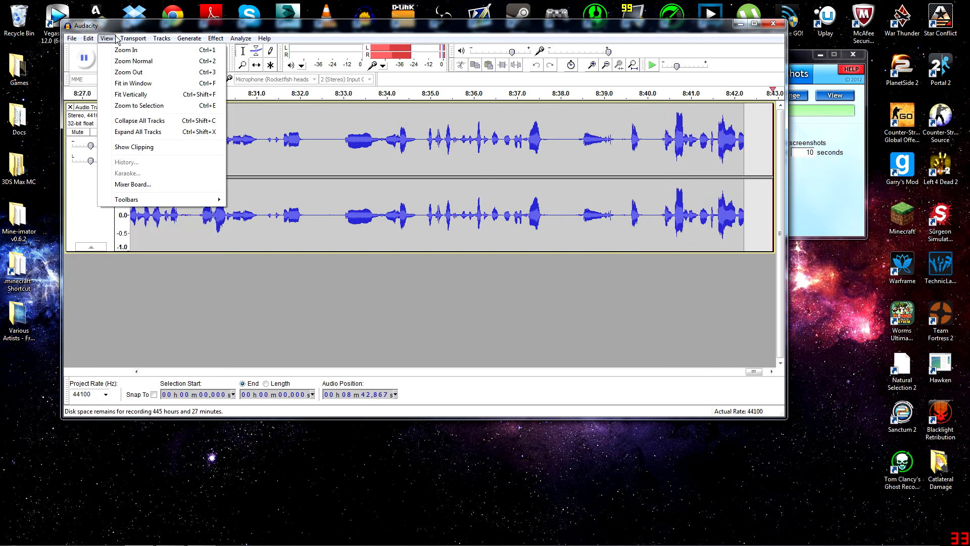